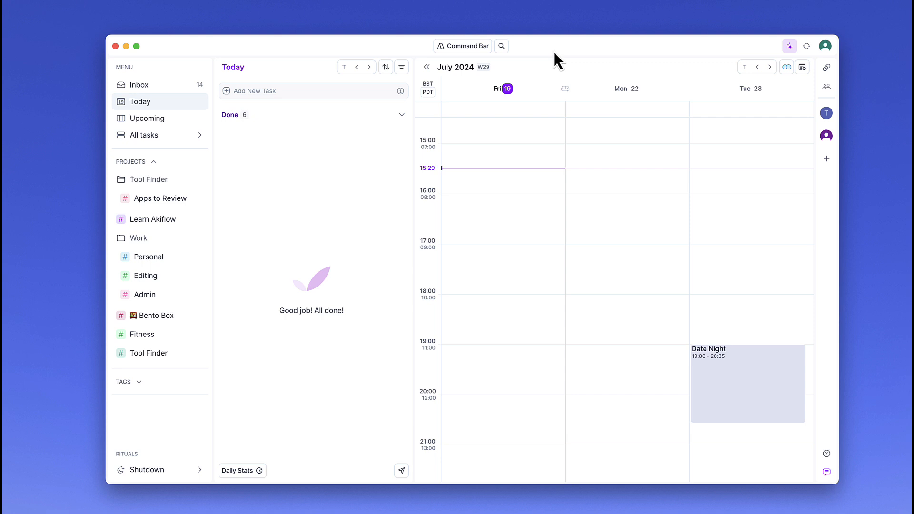
mouse_move(514, 158)
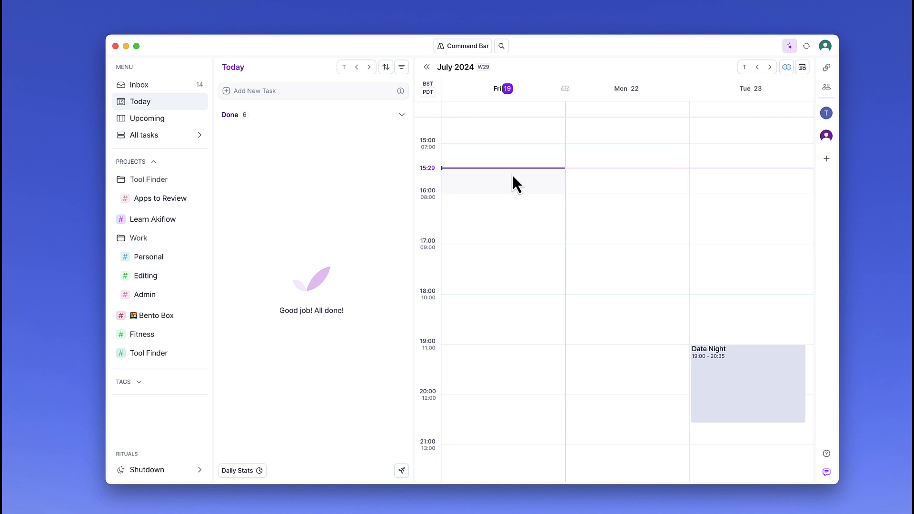
mouse_move(438, 213)
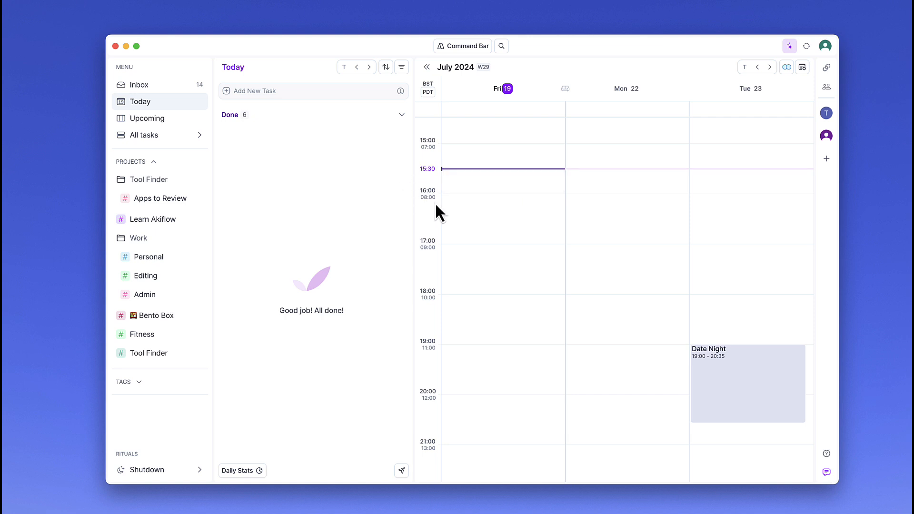
mouse_move(448, 187)
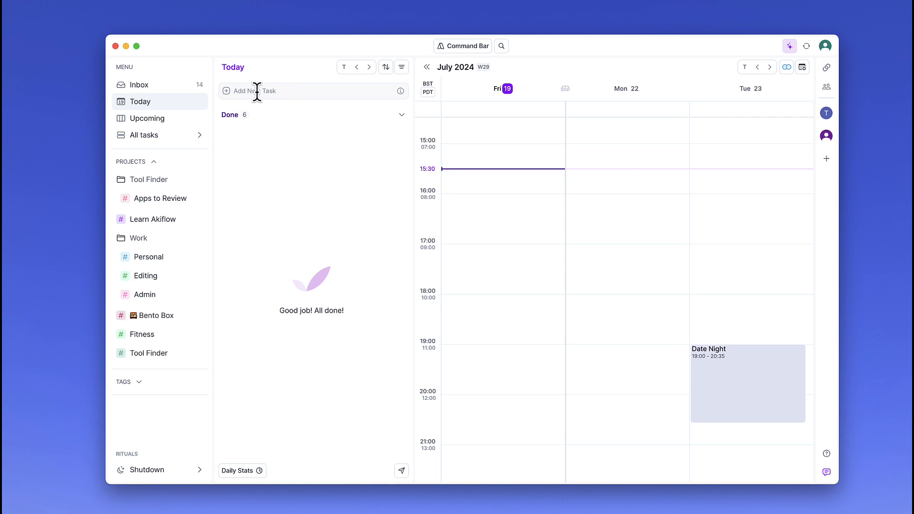
- Add 'Gym: Core Workout' to Akiflow's Today list and let AI tag it Fitness
left_click(262, 91)
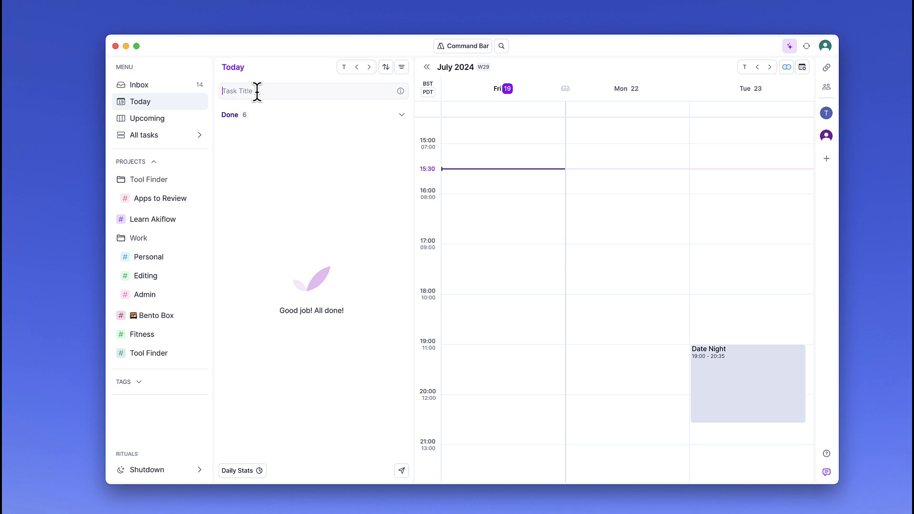
mouse_move(337, 84)
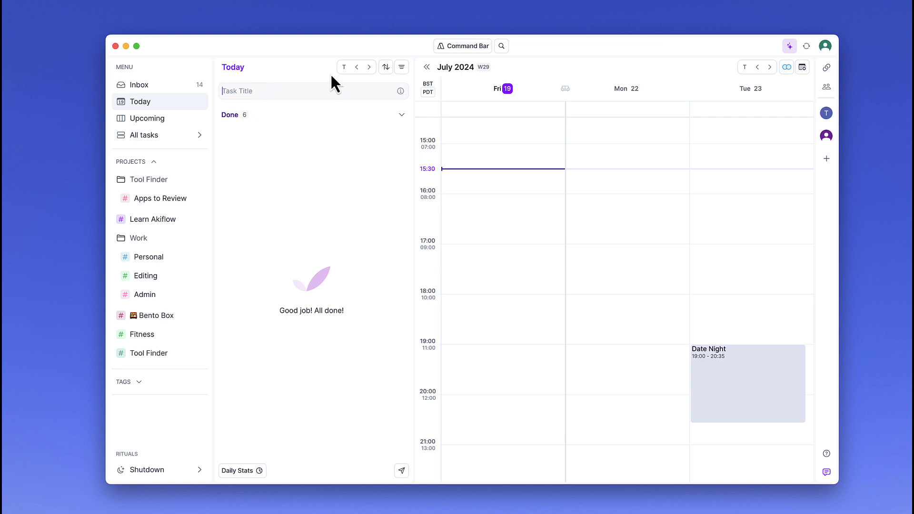
mouse_move(789, 46)
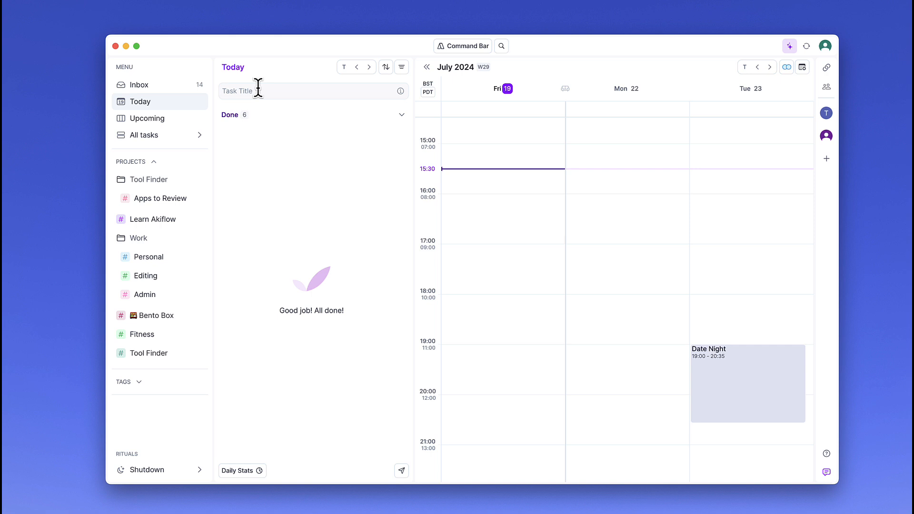
type("Gym:")
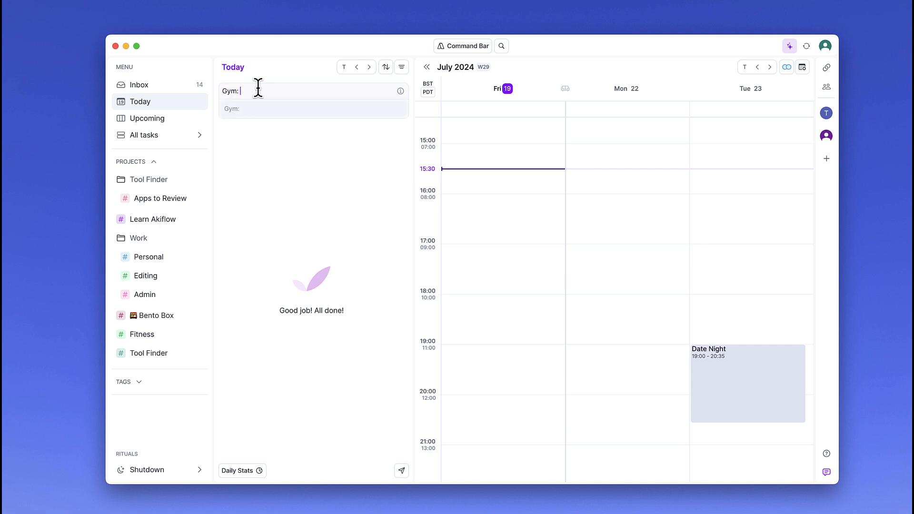
key("Return")
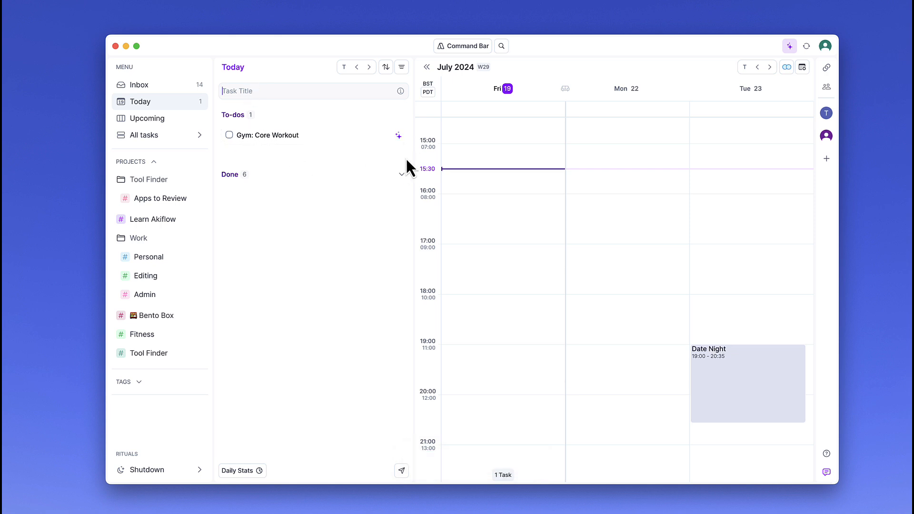
mouse_move(408, 167)
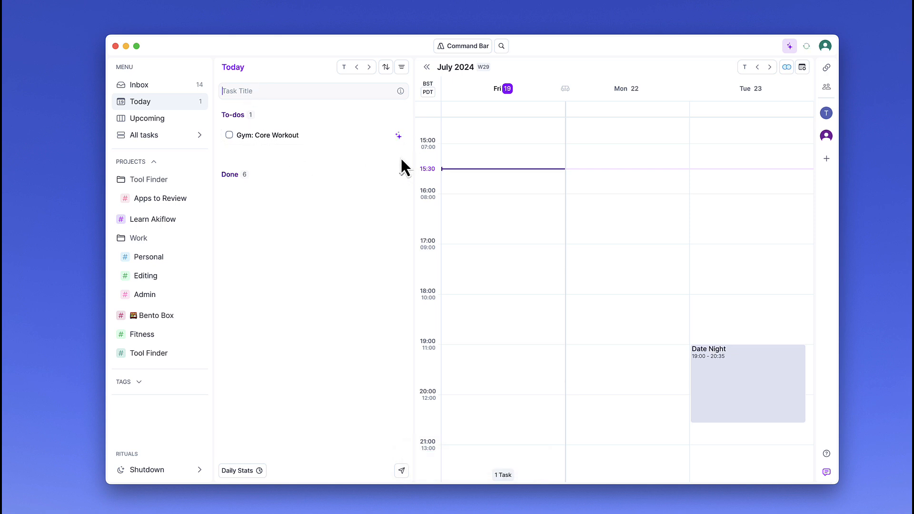
mouse_move(324, 188)
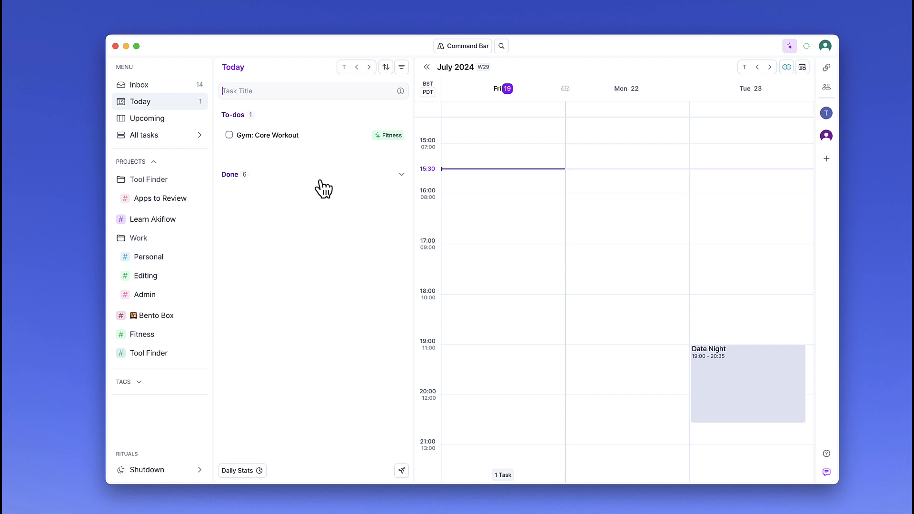
mouse_move(257, 221)
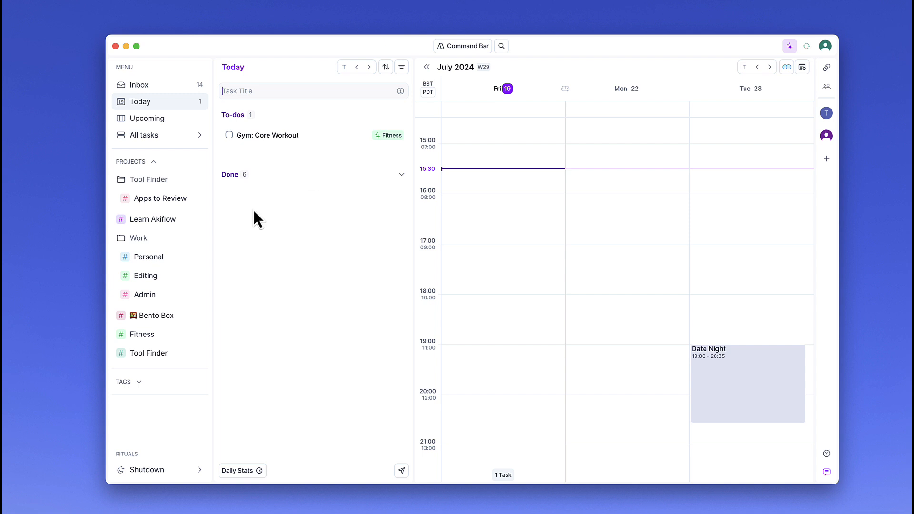
mouse_move(142, 334)
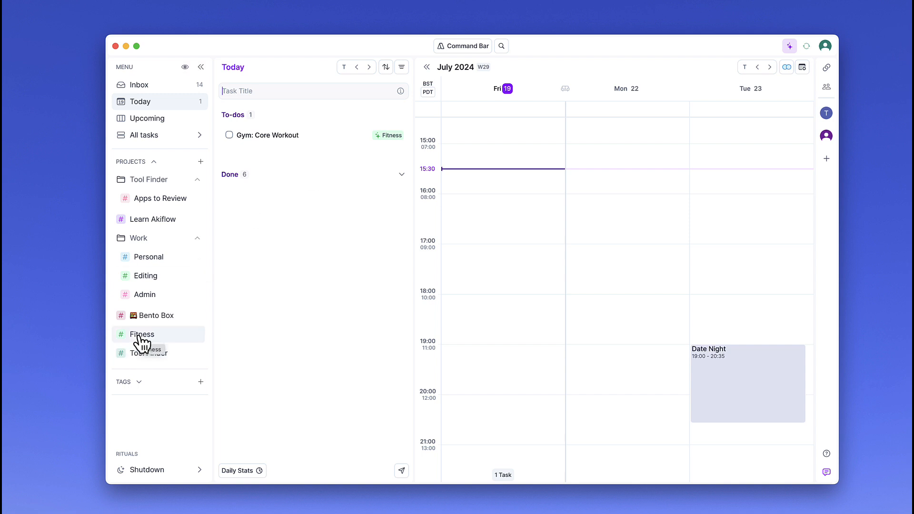
mouse_move(322, 209)
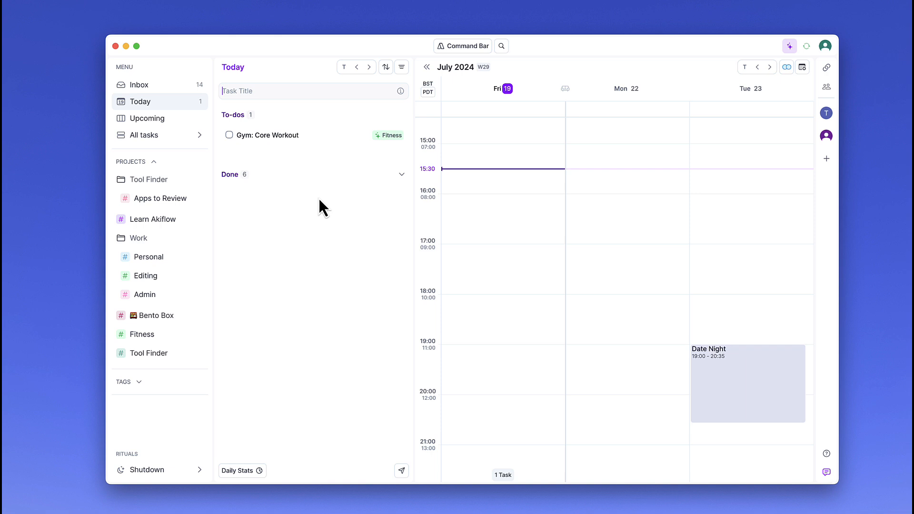
mouse_move(275, 284)
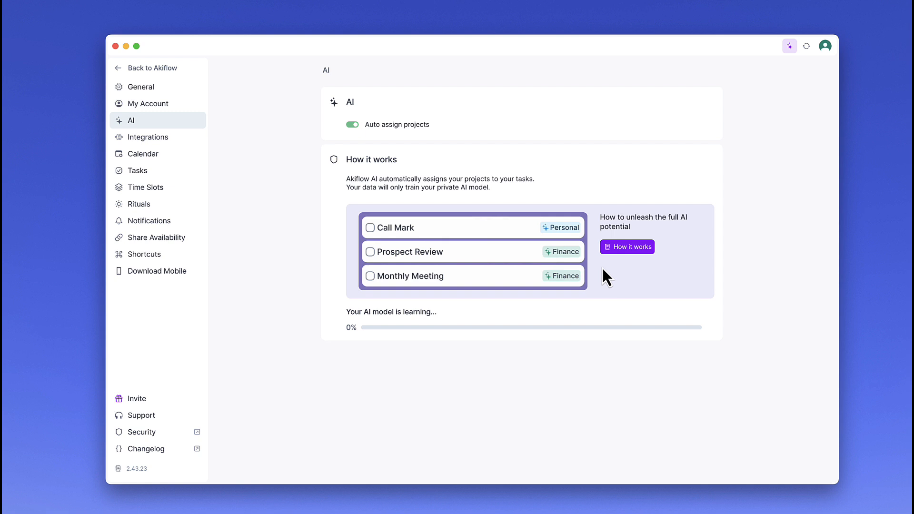
mouse_move(157, 68)
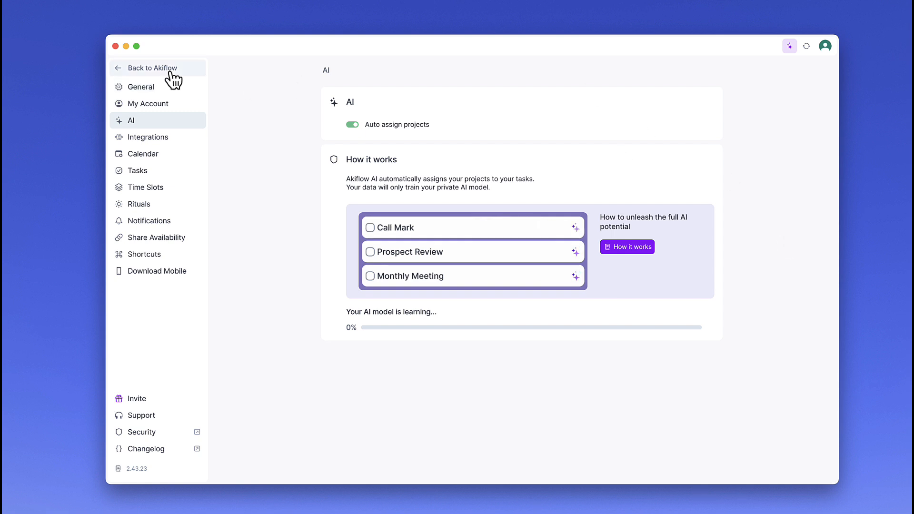
left_click(152, 68)
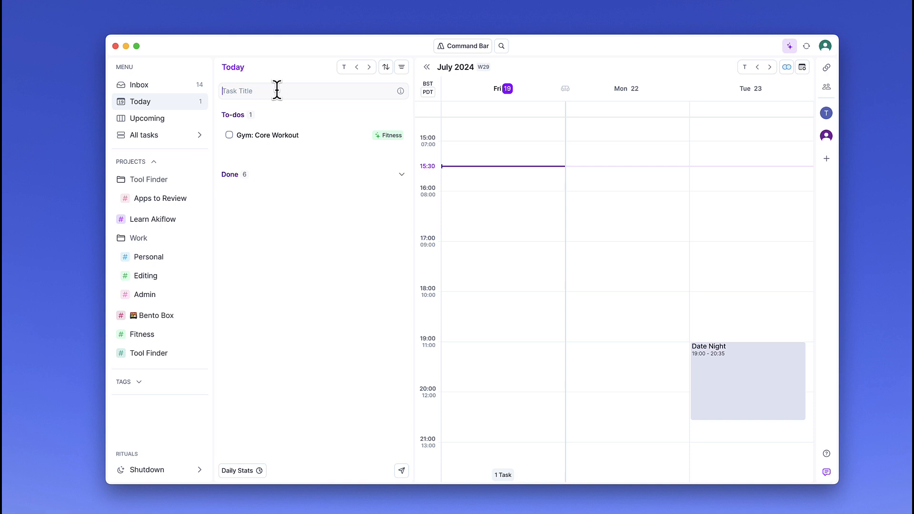
- Enter 'Sushi' and 'Edit YouTube video' as today's tasks, auto-tagged Bento Box and Editing
type("Sushi")
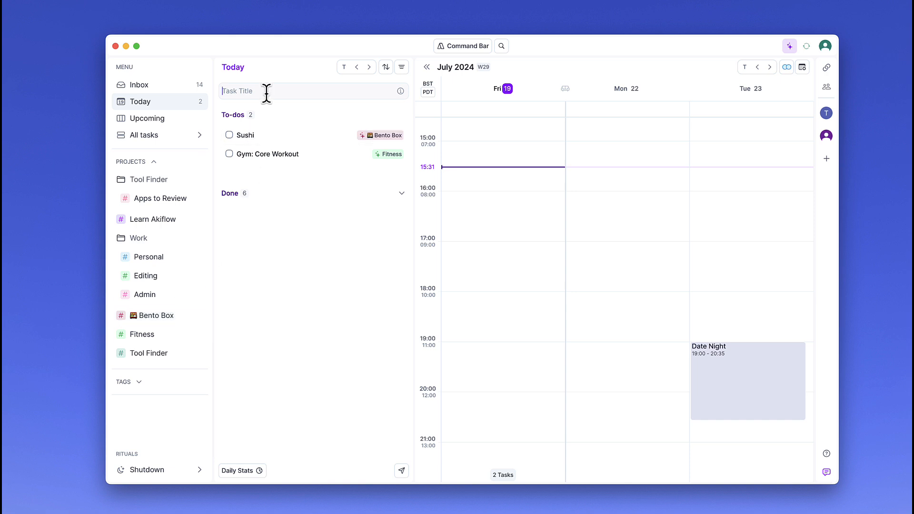
type("Edit")
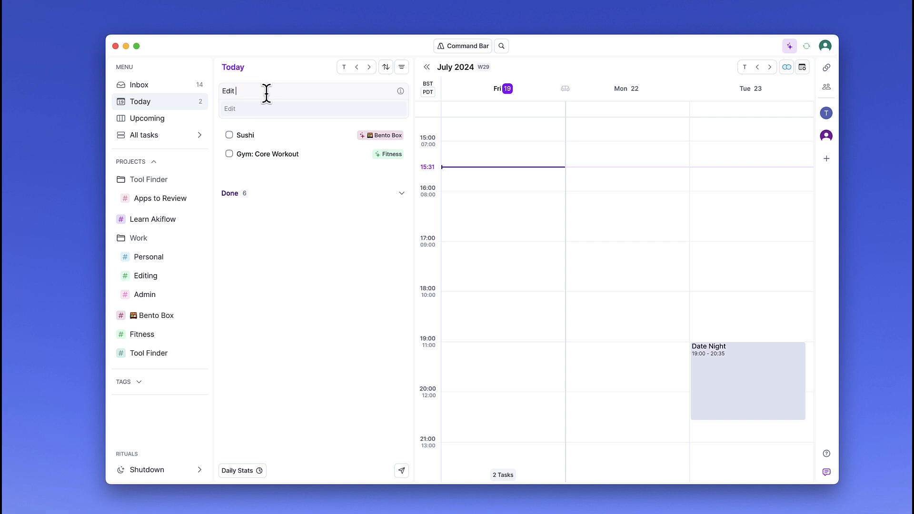
type("YouTube video")
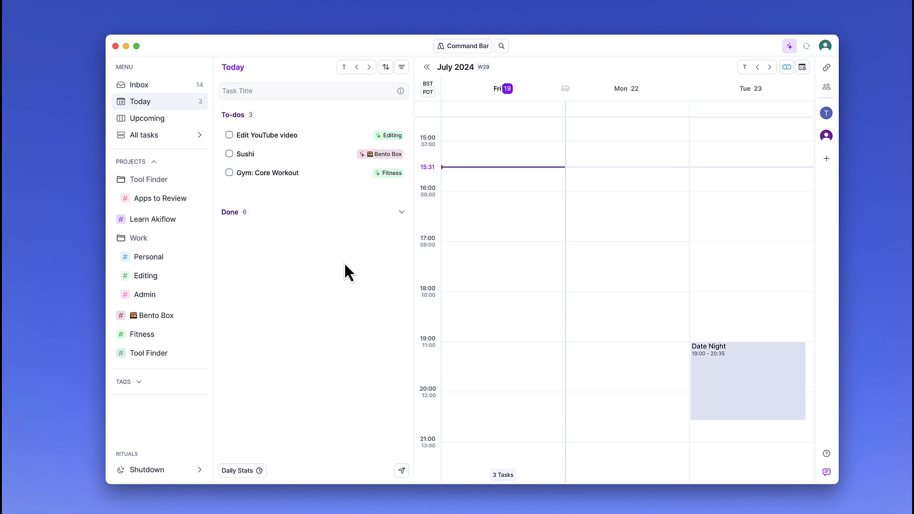
mouse_move(390, 251)
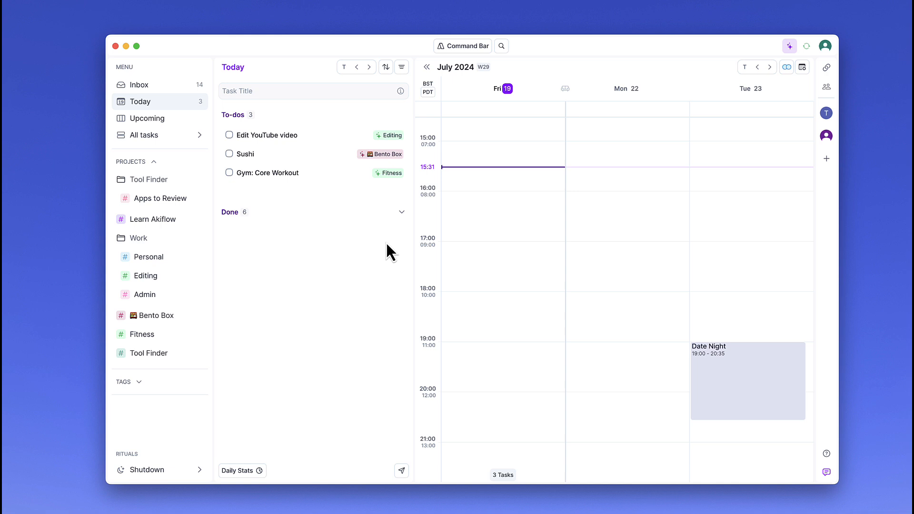
mouse_move(463, 282)
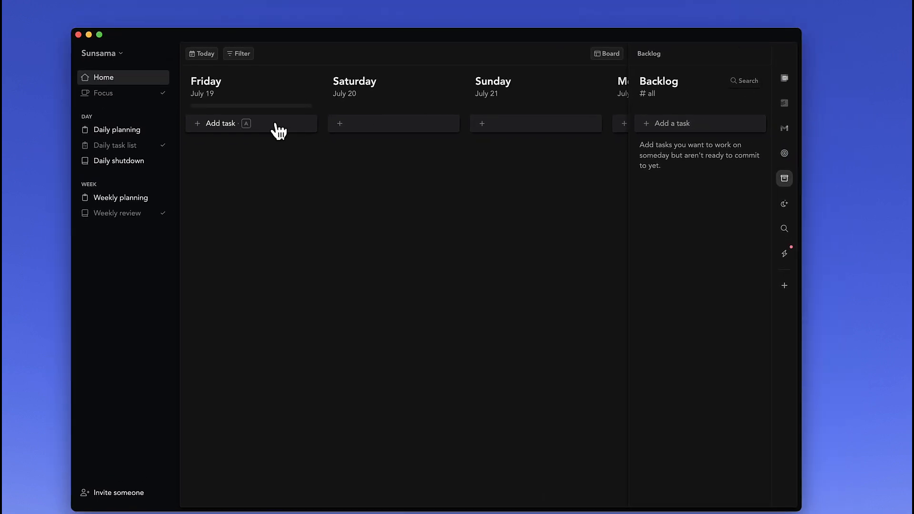
- Draft a Friday task 'Call Bob', auto-filled with 0:30 planned time and #work
left_click(220, 123)
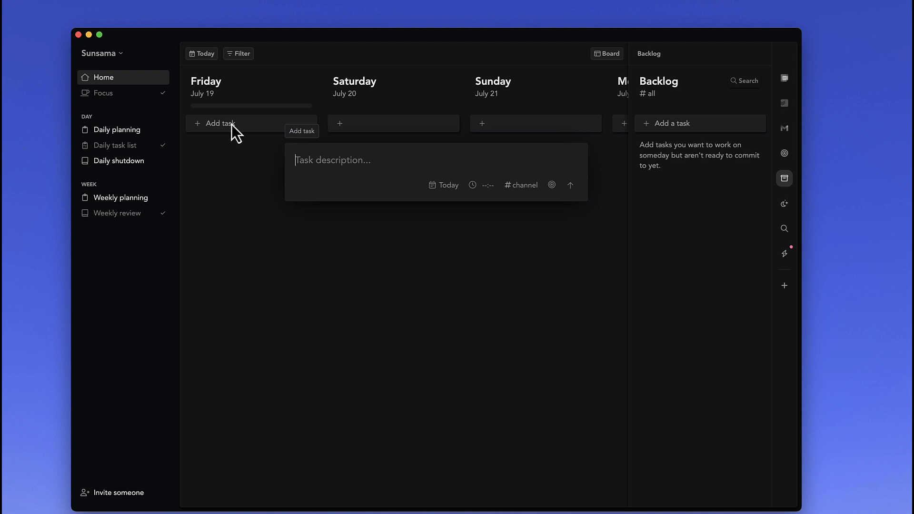
mouse_move(334, 163)
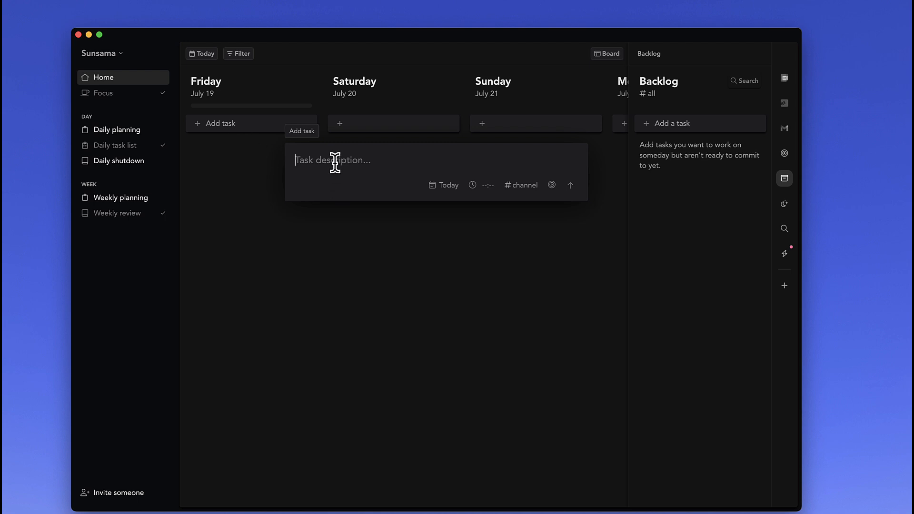
mouse_move(413, 149)
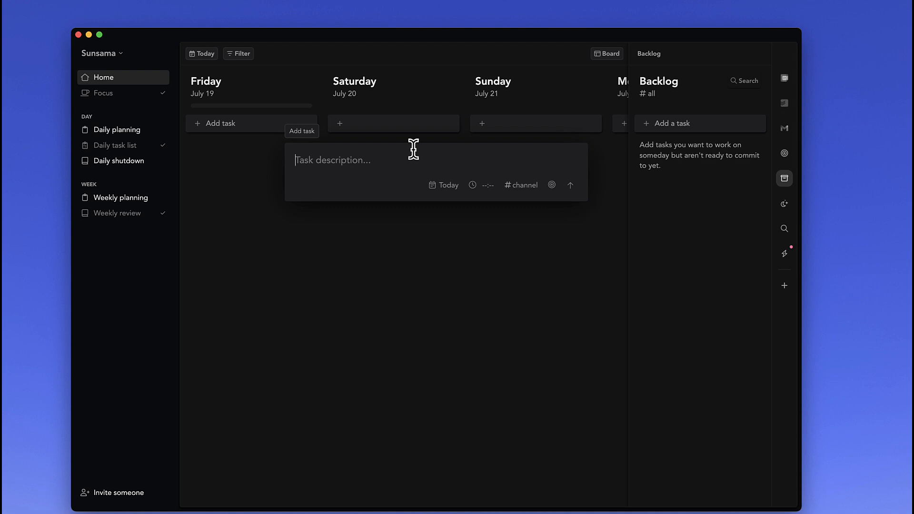
type("Call")
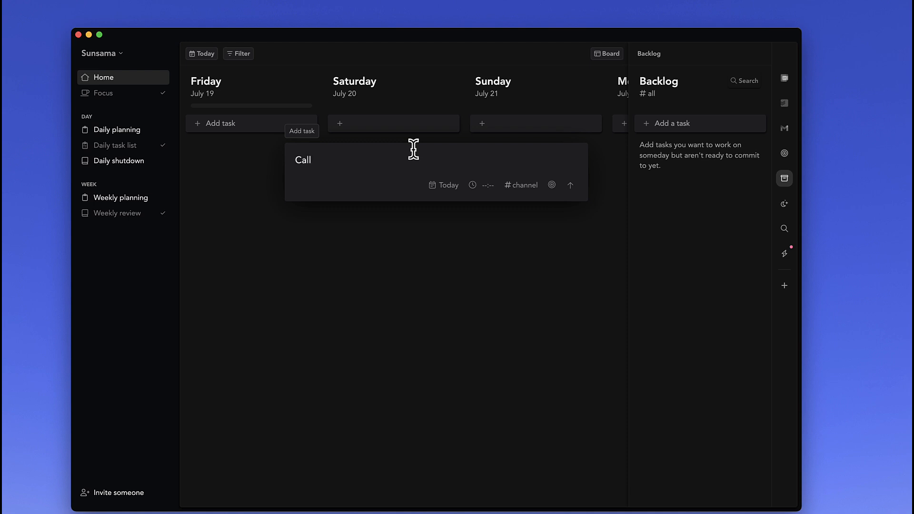
type("Bo")
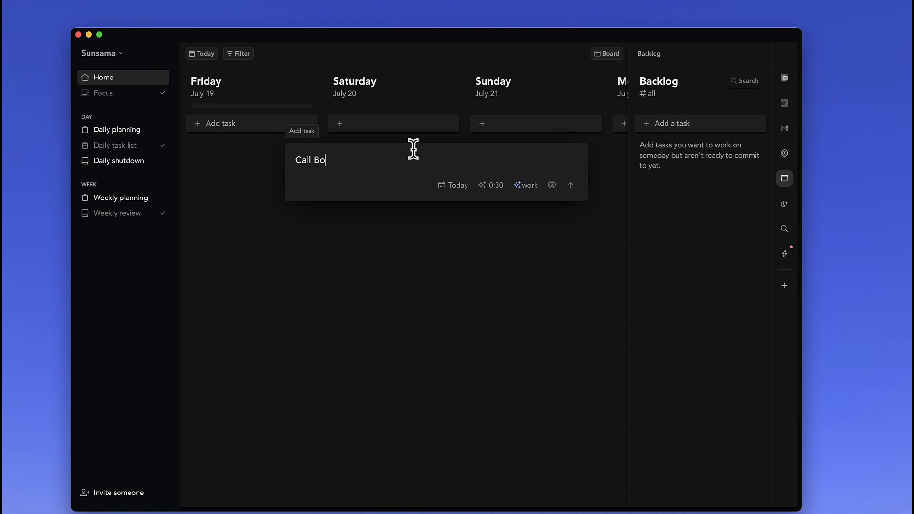
type("b")
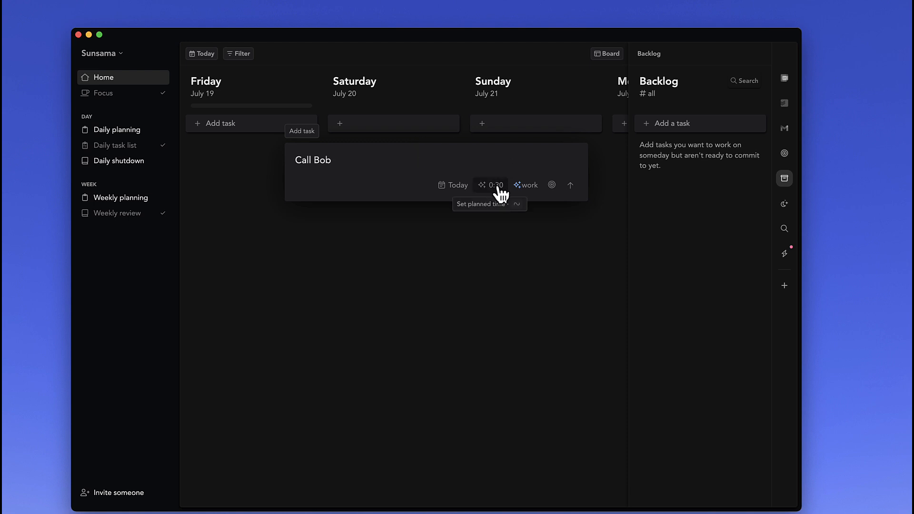
mouse_move(566, 147)
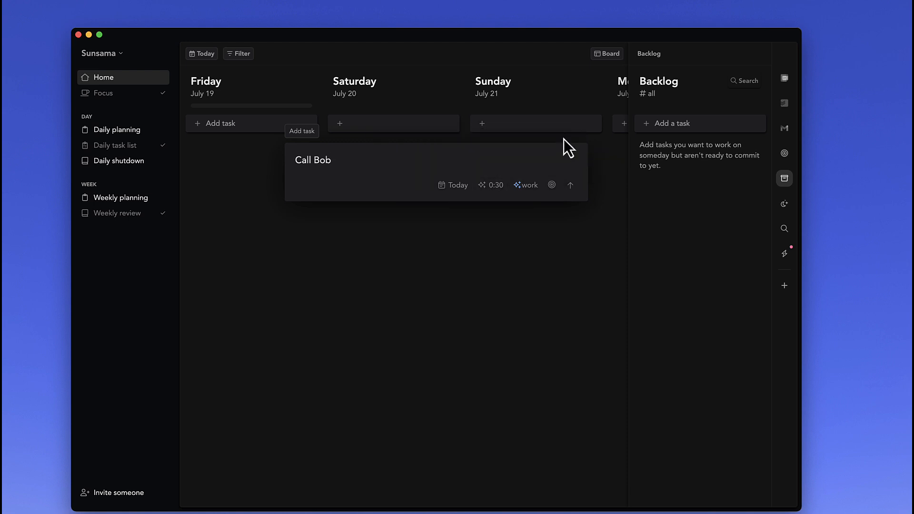
mouse_move(496, 195)
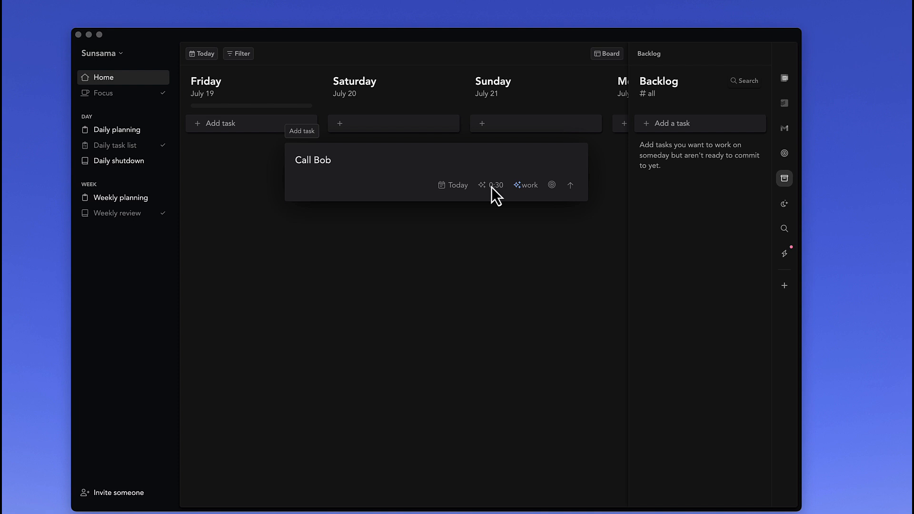
mouse_move(495, 196)
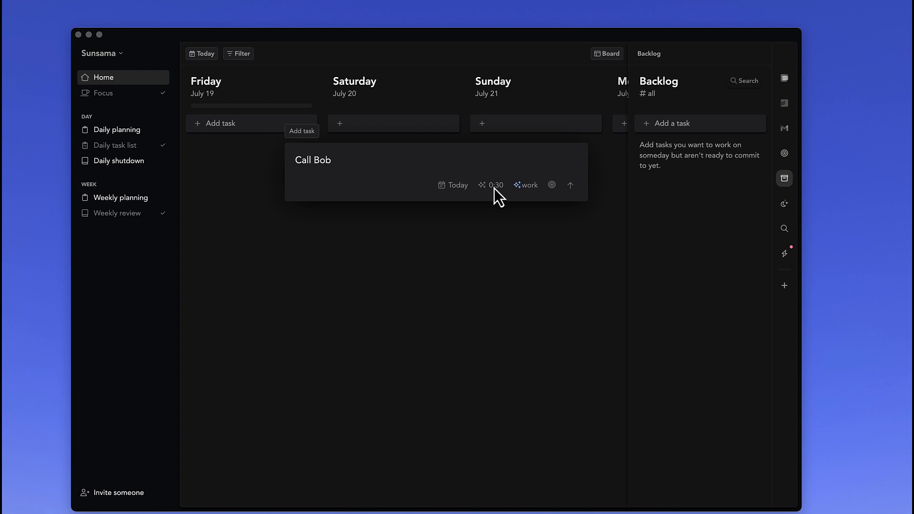
mouse_move(499, 192)
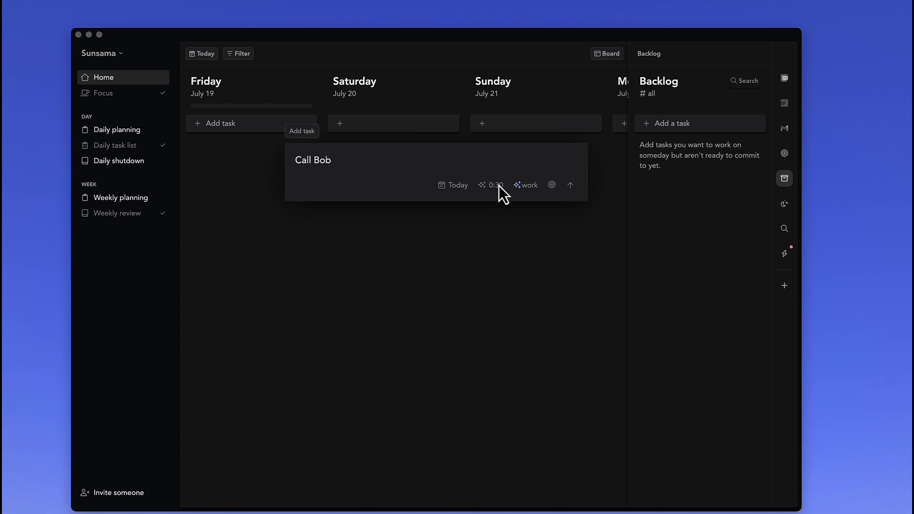
left_click(526, 184)
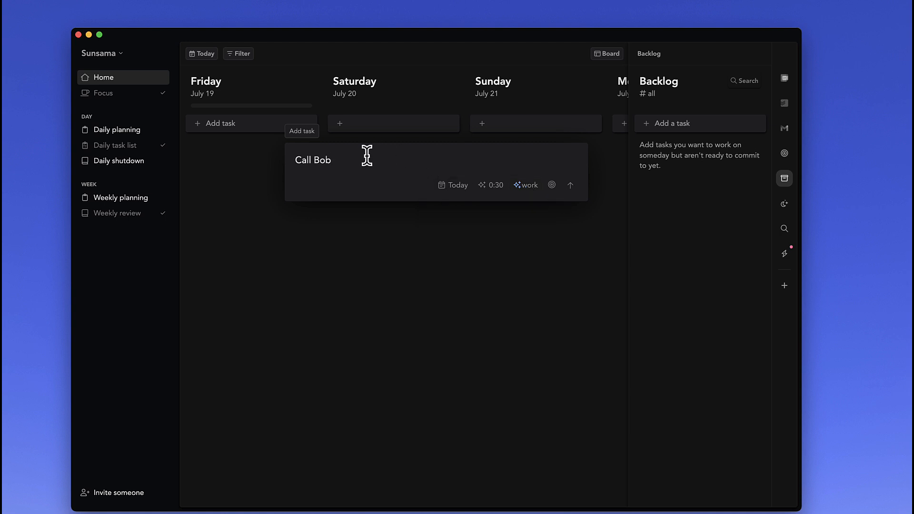
- Retitle the 'Call Bob' draft 'Write 1000 word Article' and change planned time to 1:30
double_click(312, 159)
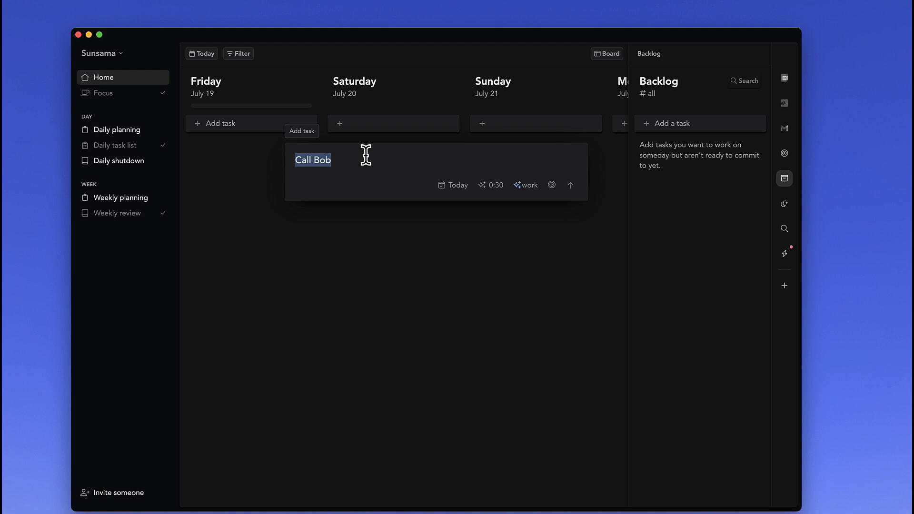
type("Write")
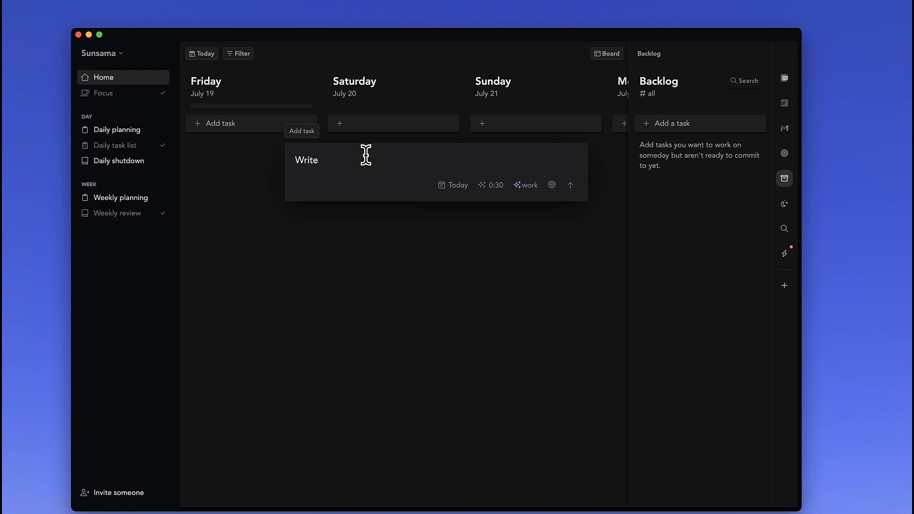
type("Long Form A")
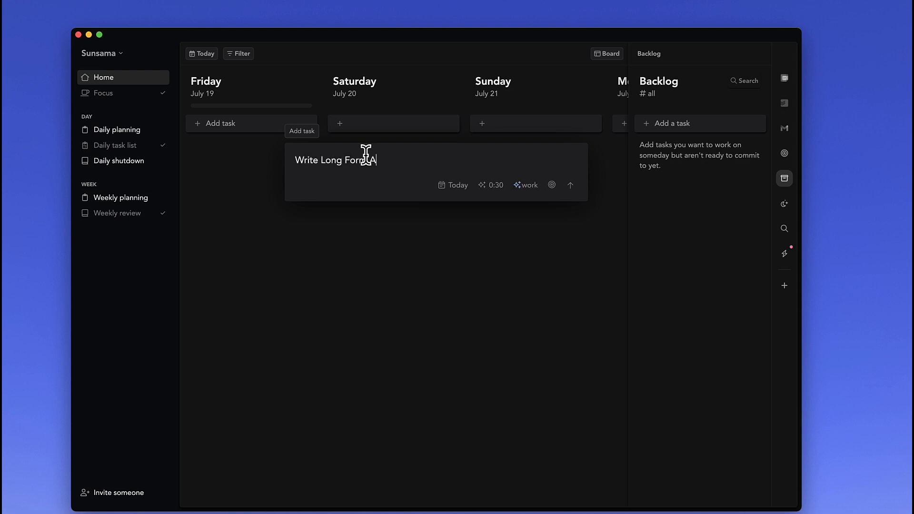
type("Article")
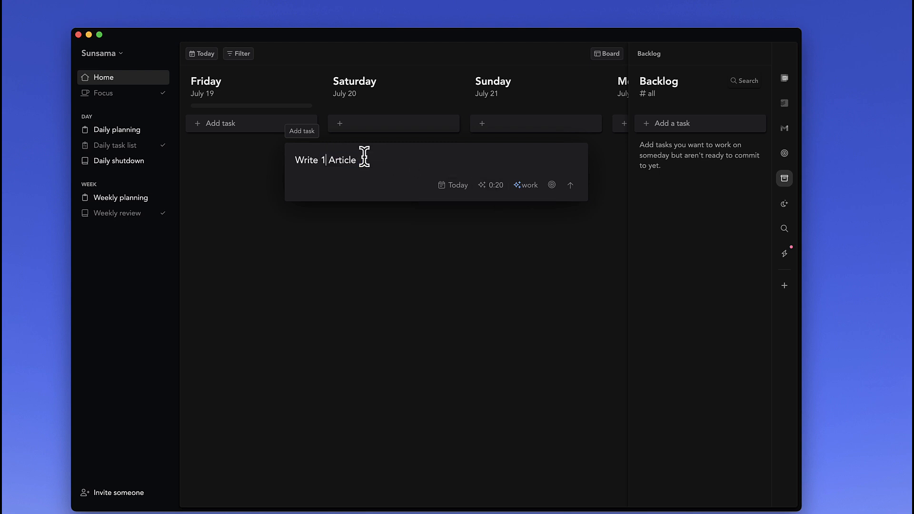
type("000 word")
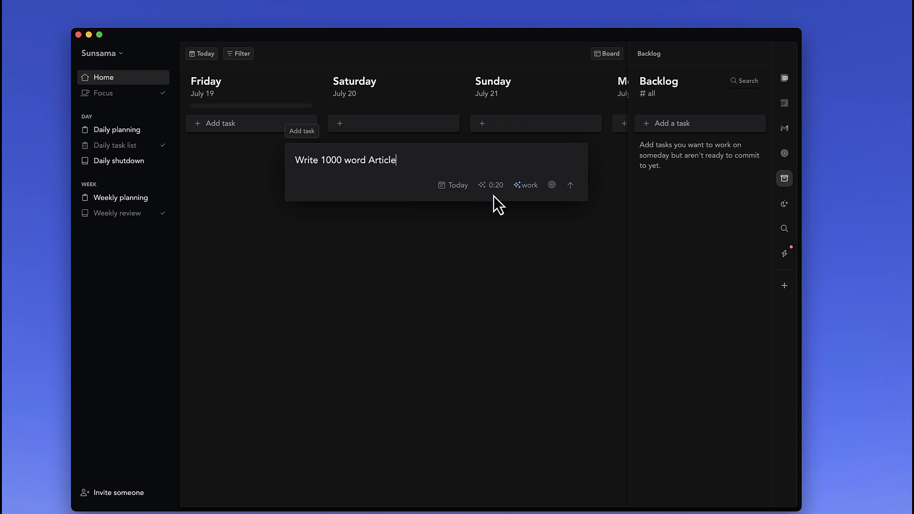
mouse_move(404, 161)
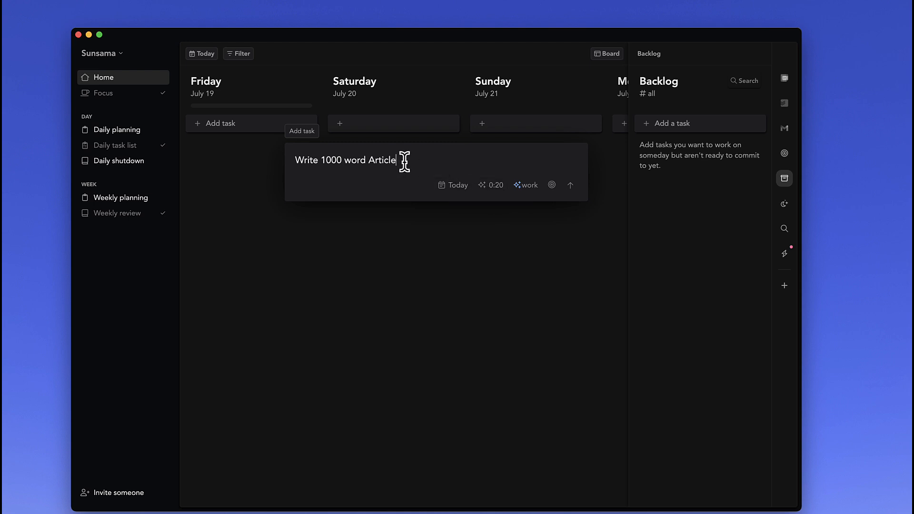
mouse_move(494, 185)
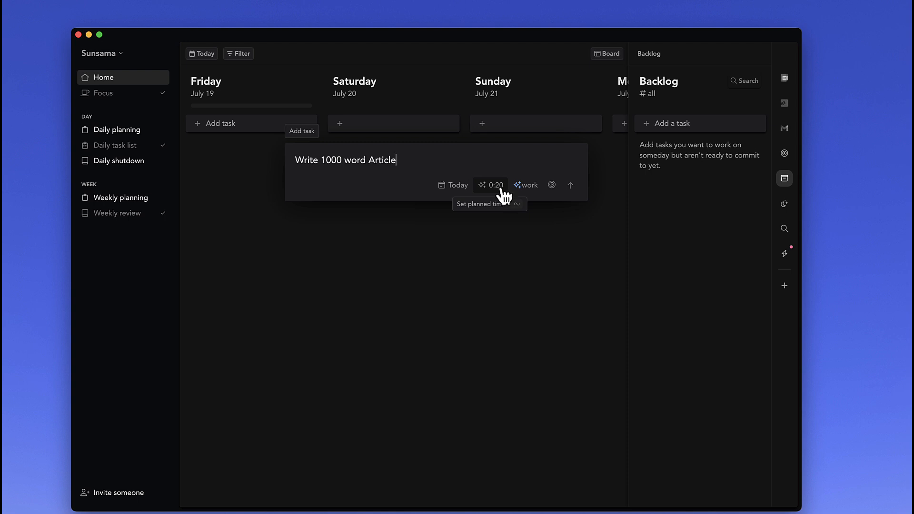
left_click(493, 185)
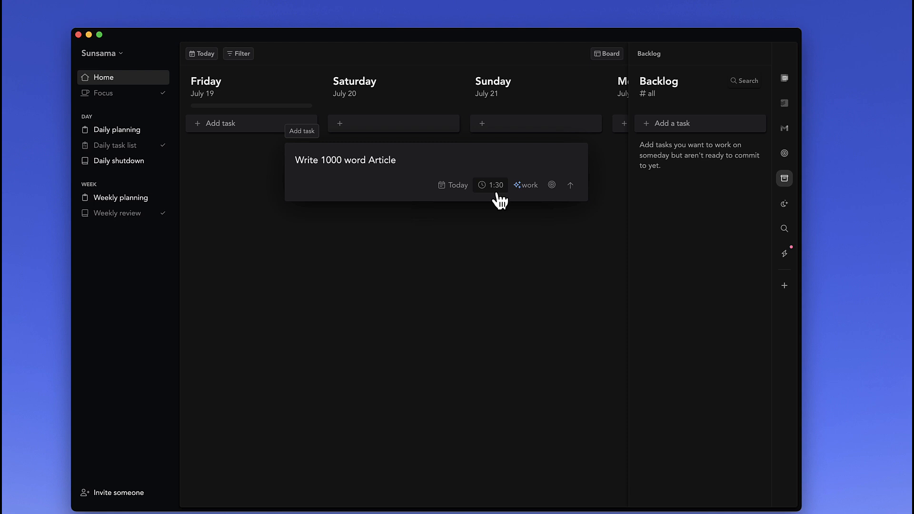
mouse_move(570, 185)
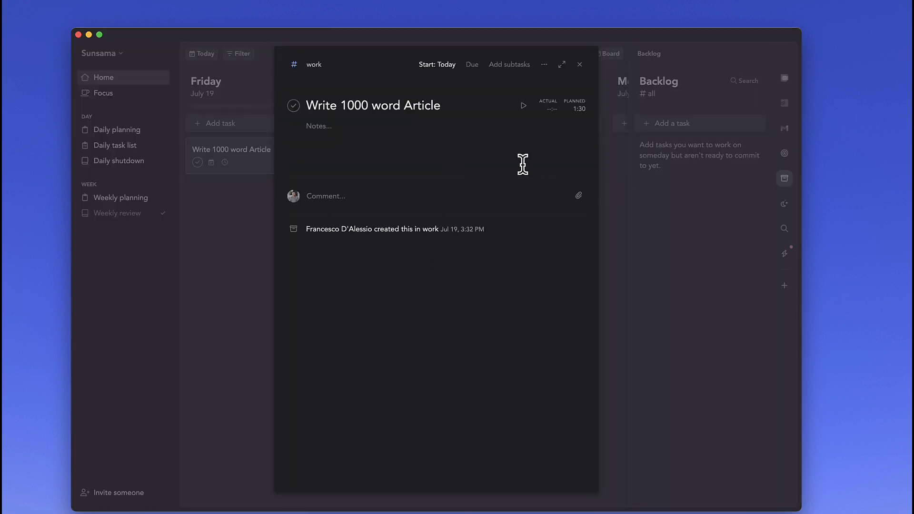
- Close the task detail view to return to Friday's column
left_click(579, 64)
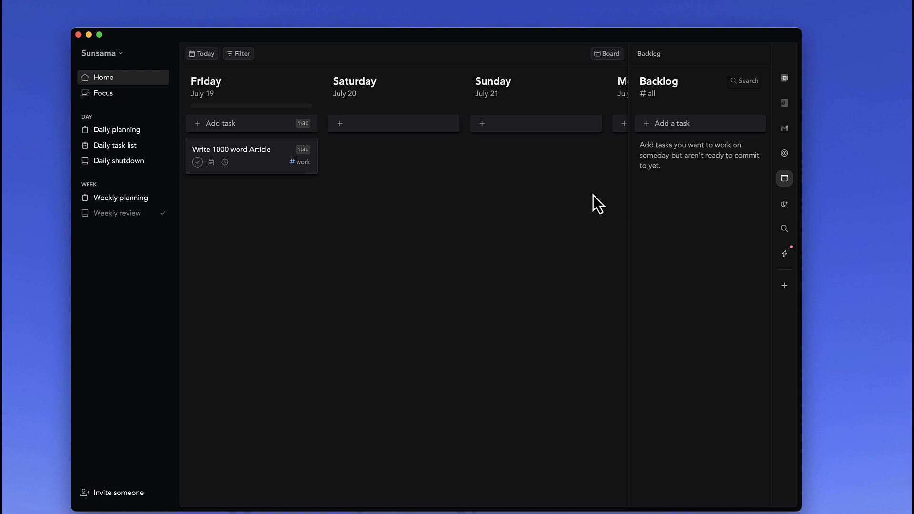
mouse_move(577, 194)
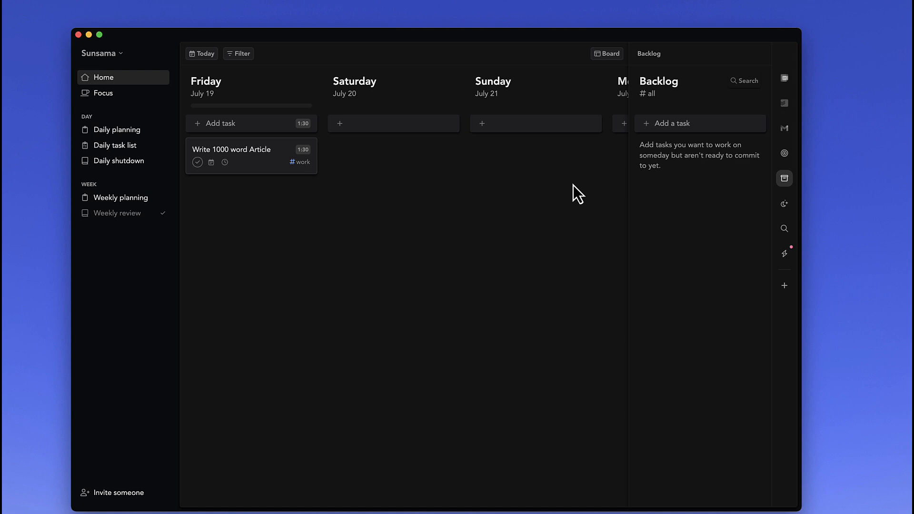
mouse_move(688, 177)
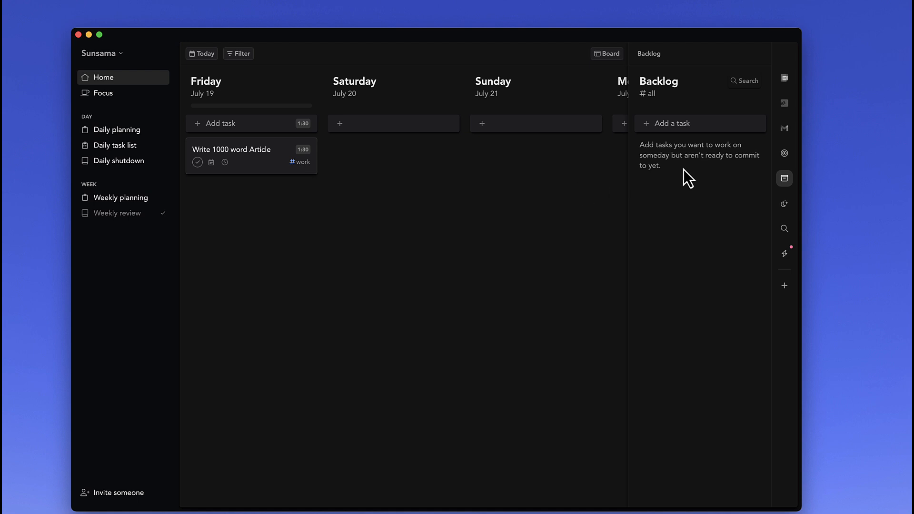